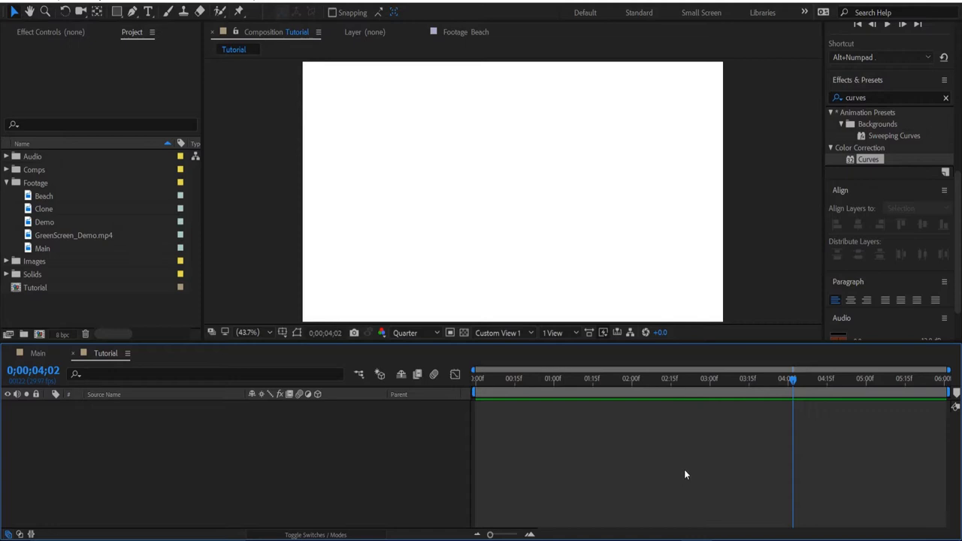
mouse_move(683, 466)
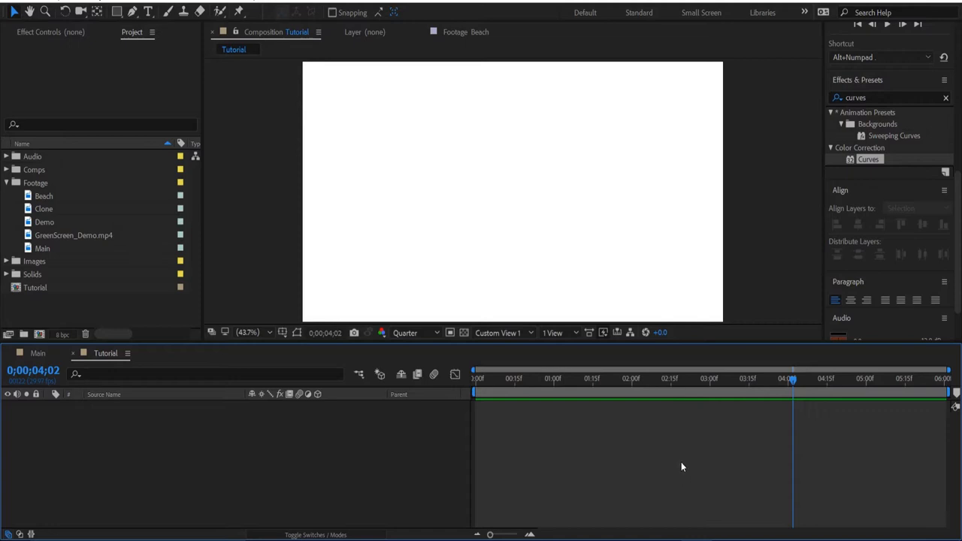
mouse_move(294, 324)
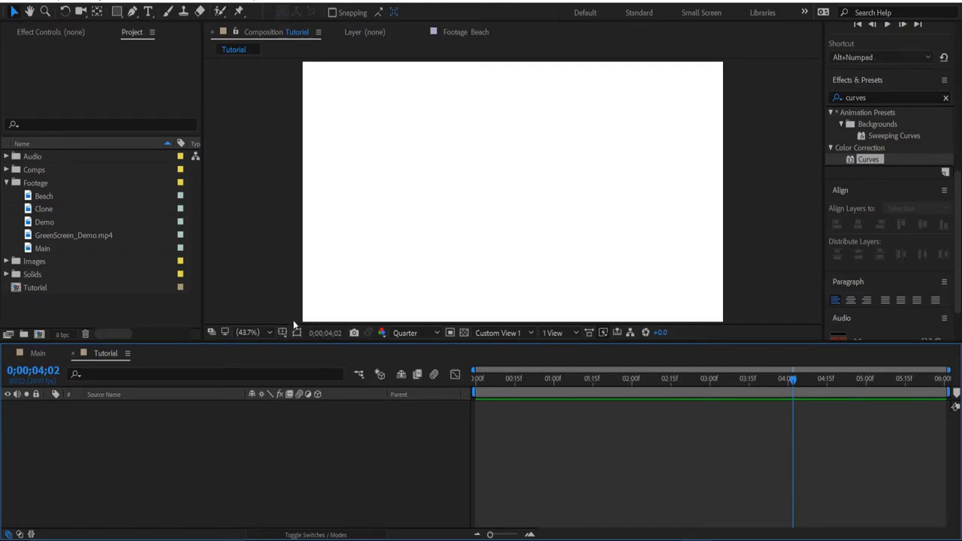
mouse_move(57, 239)
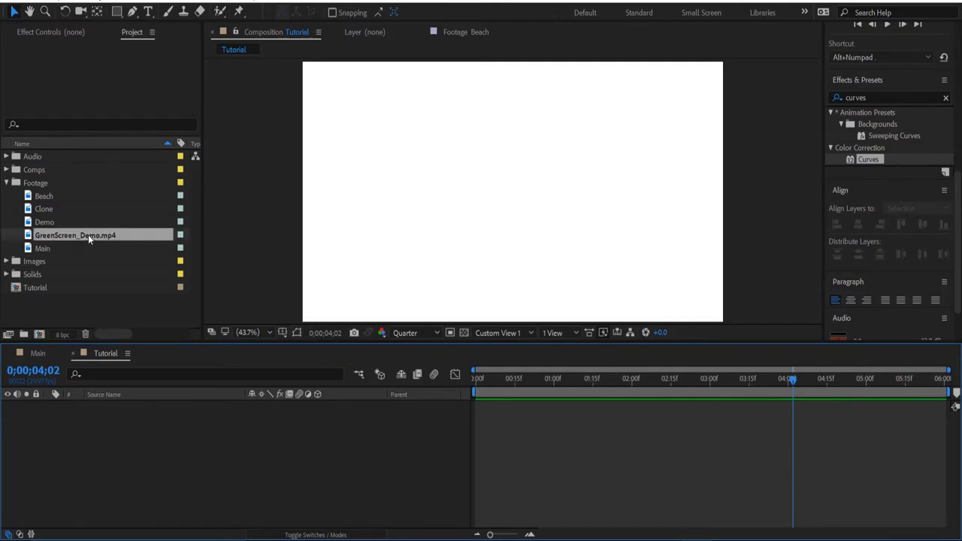
Create and open a new composition from the GreenScreen_Demo.mp4 clip.
click(75, 234)
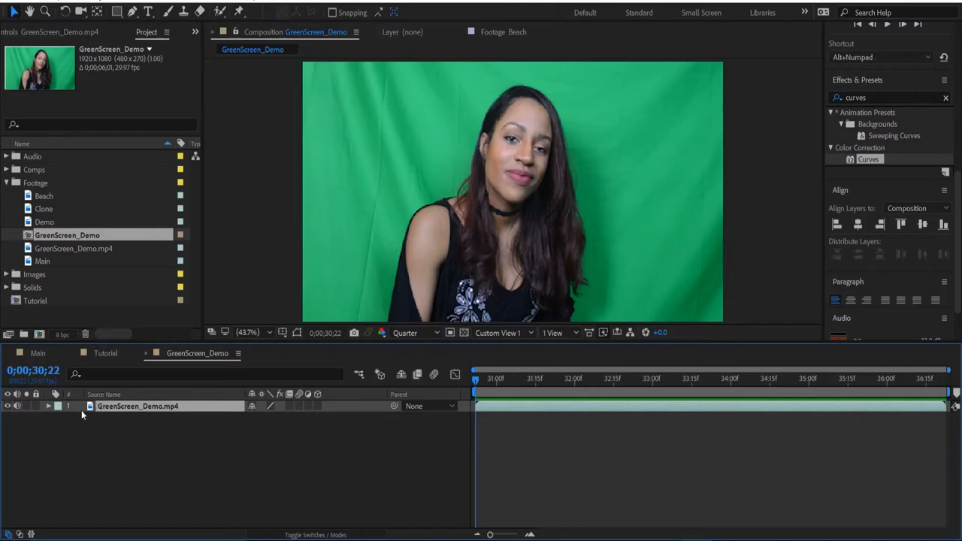
mouse_move(639, 282)
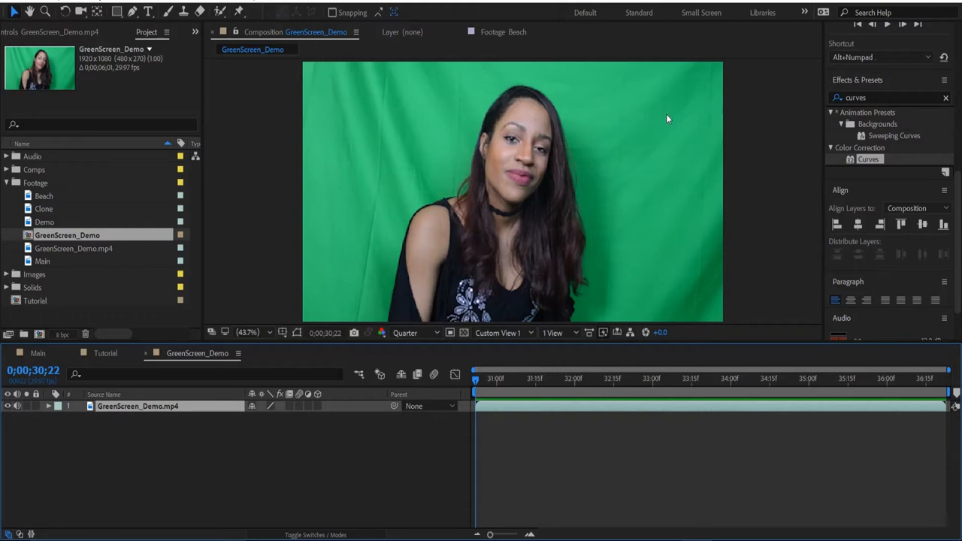
mouse_move(439, 213)
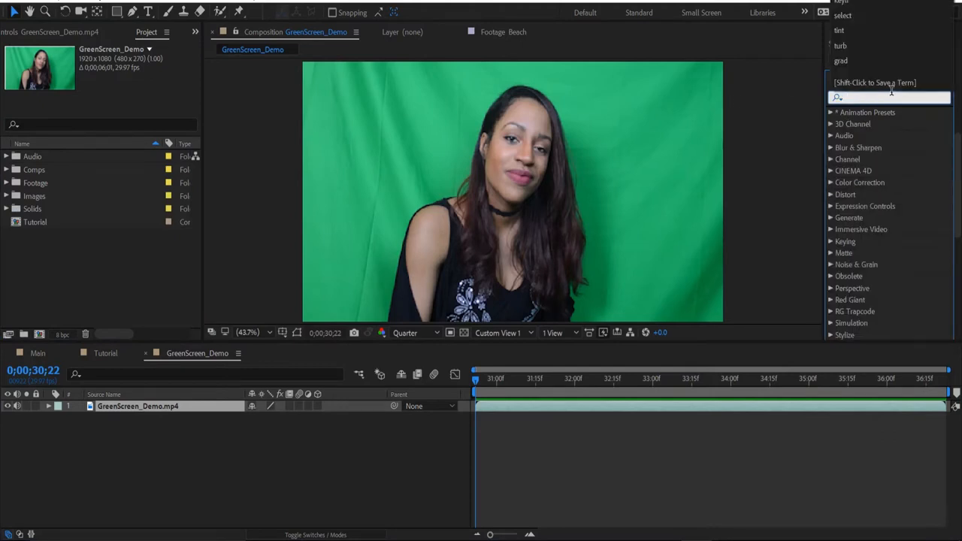
Apply the Selective Color effect to the green screen clip.
text(select)
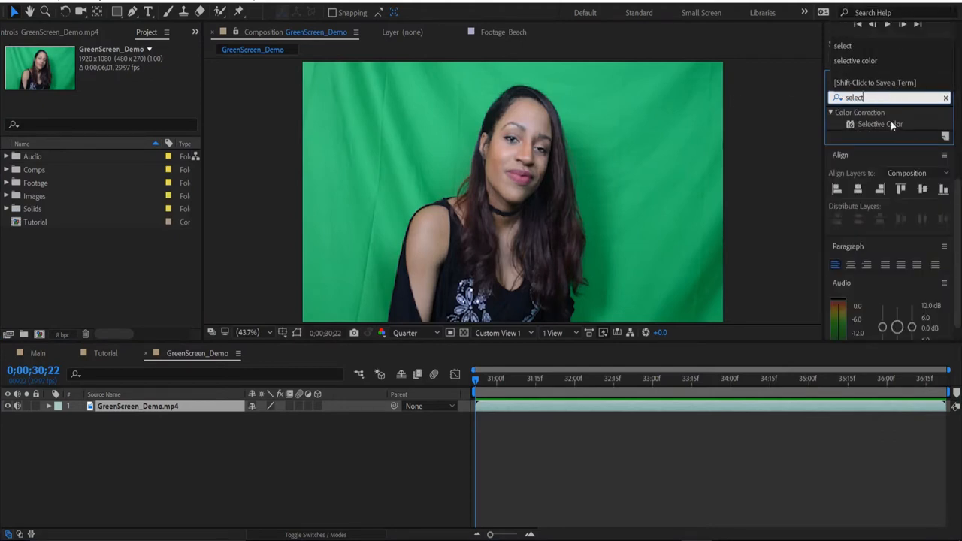
double_click(880, 124)
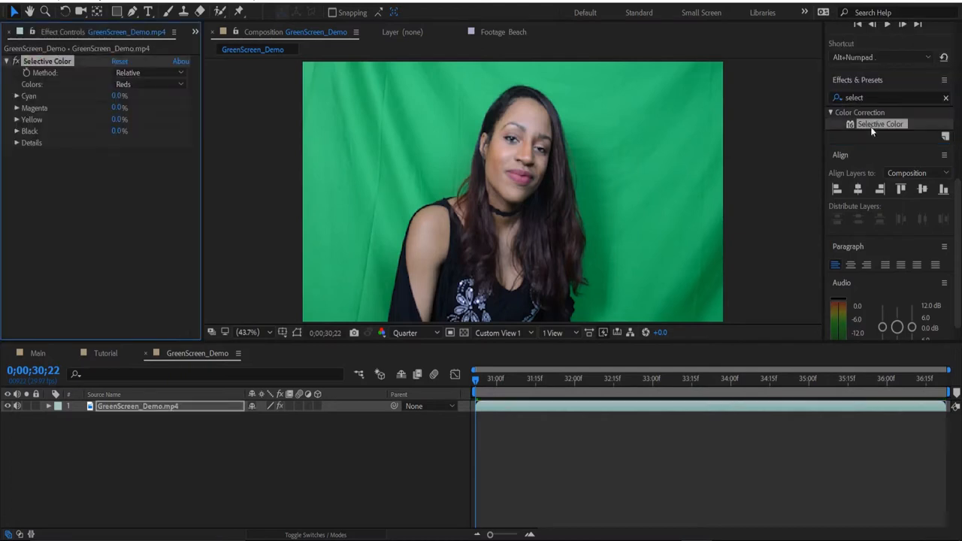
click(159, 406)
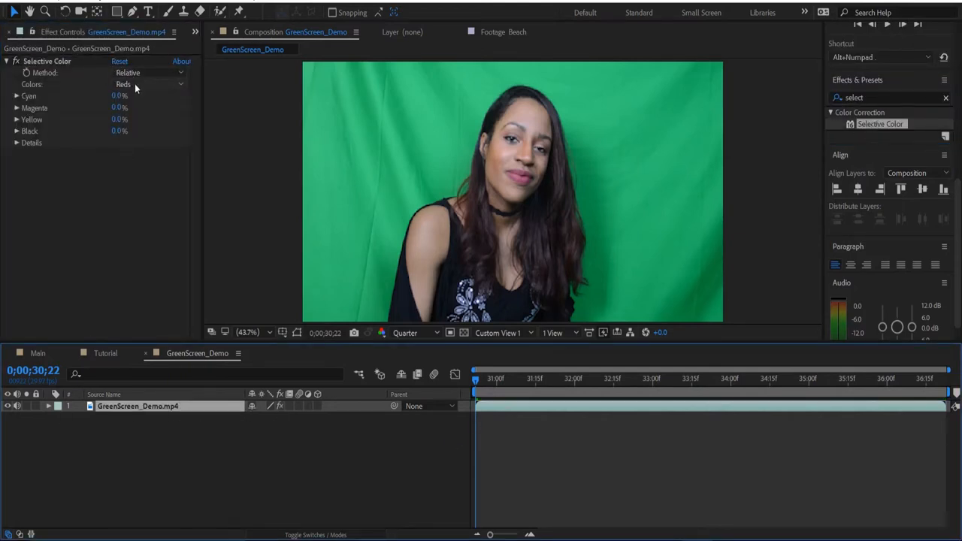
Set Selective Color to Greens with Cyan/Yellow/Black at 100 and Magenta at -100.
click(151, 84)
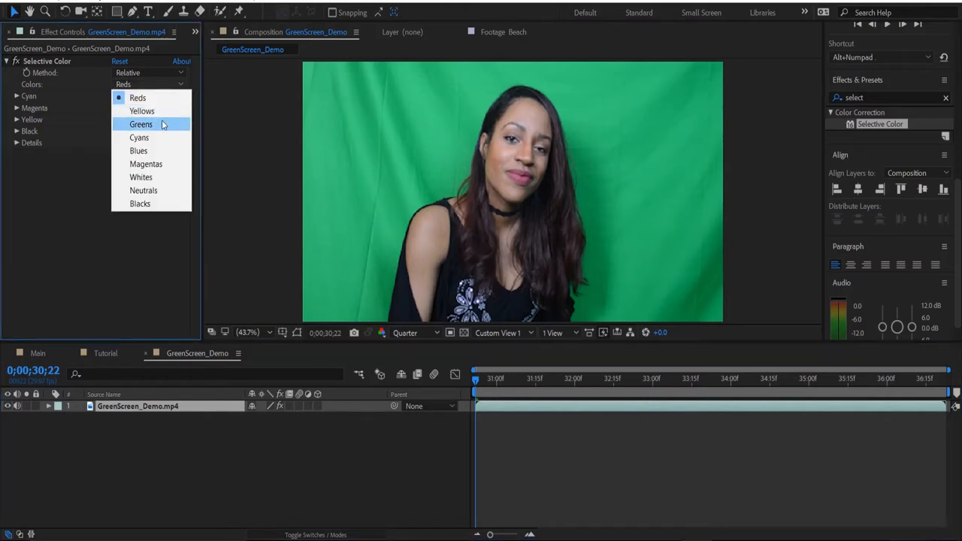
click(141, 123)
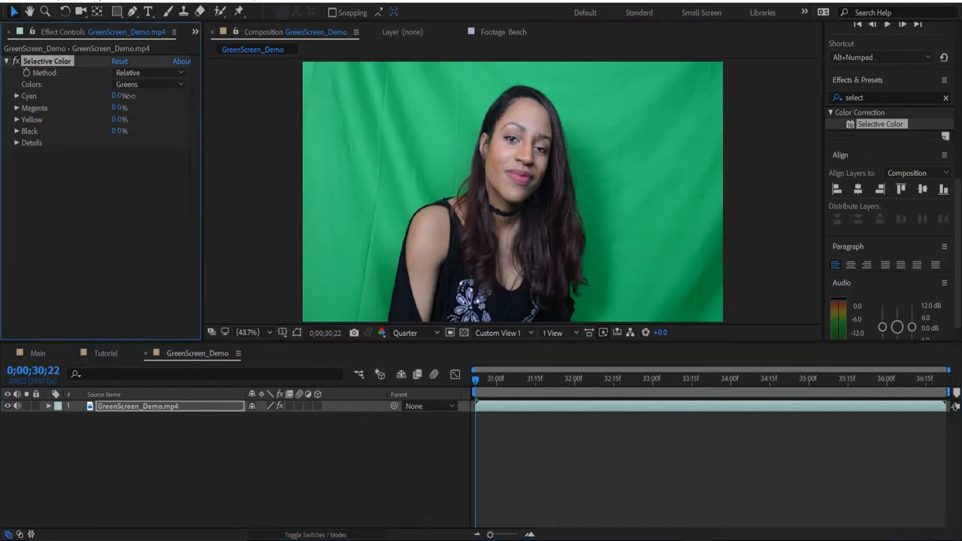
text(100.0)
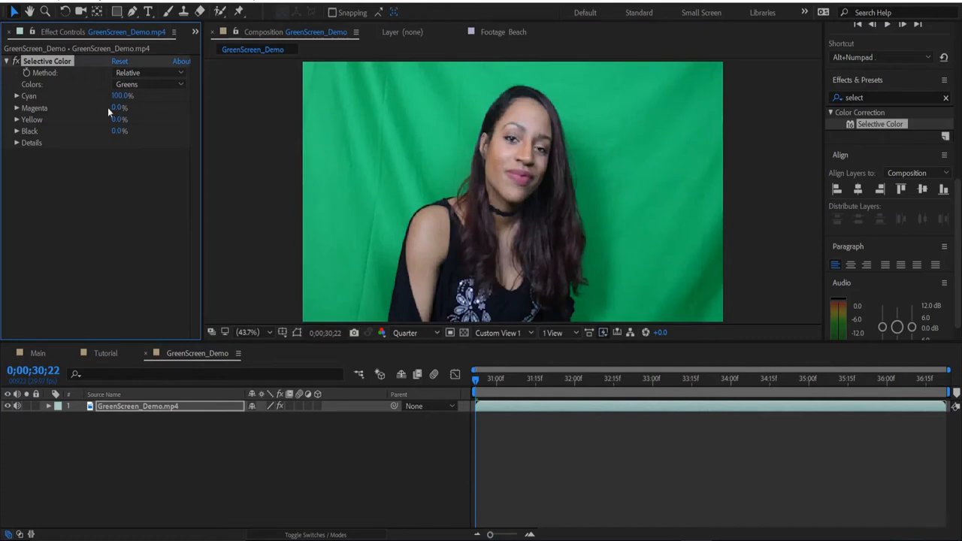
drag(123, 107, 113, 107)
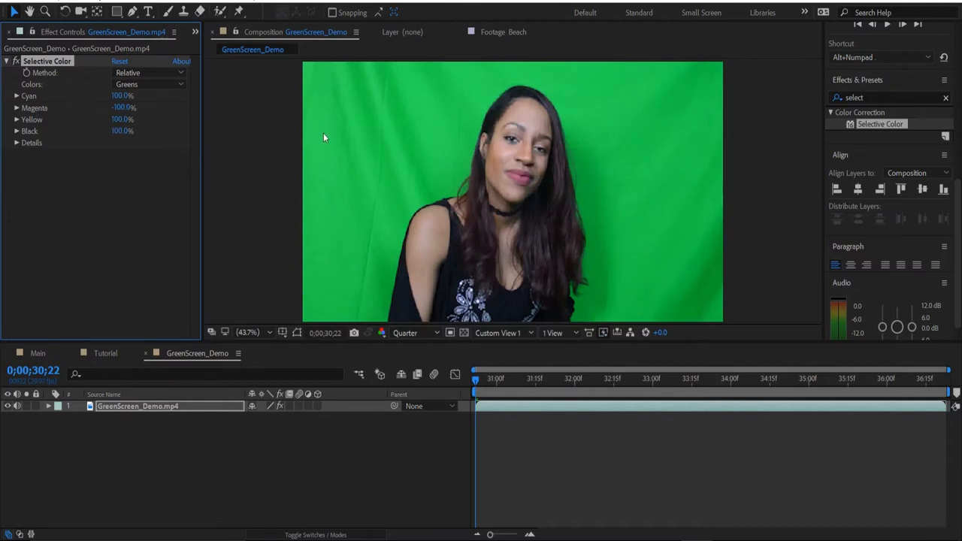
mouse_move(619, 301)
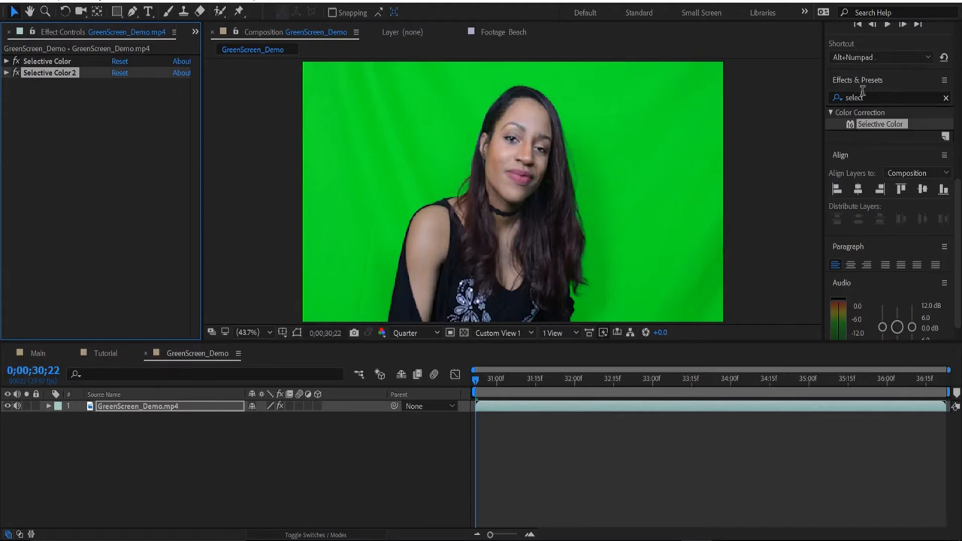
Apply Keylight (1.2) and sample the green background as the Screen Colour.
text(keyligh)
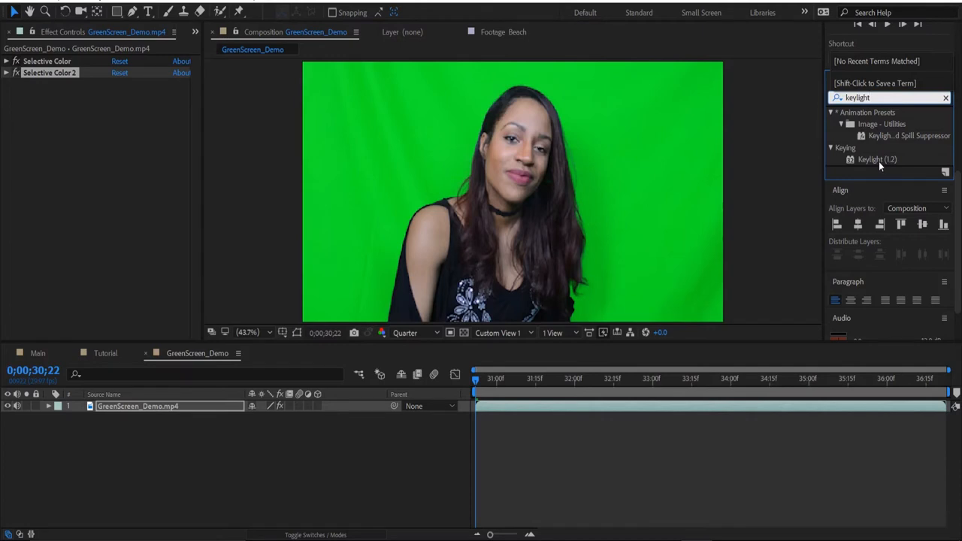
double_click(878, 159)
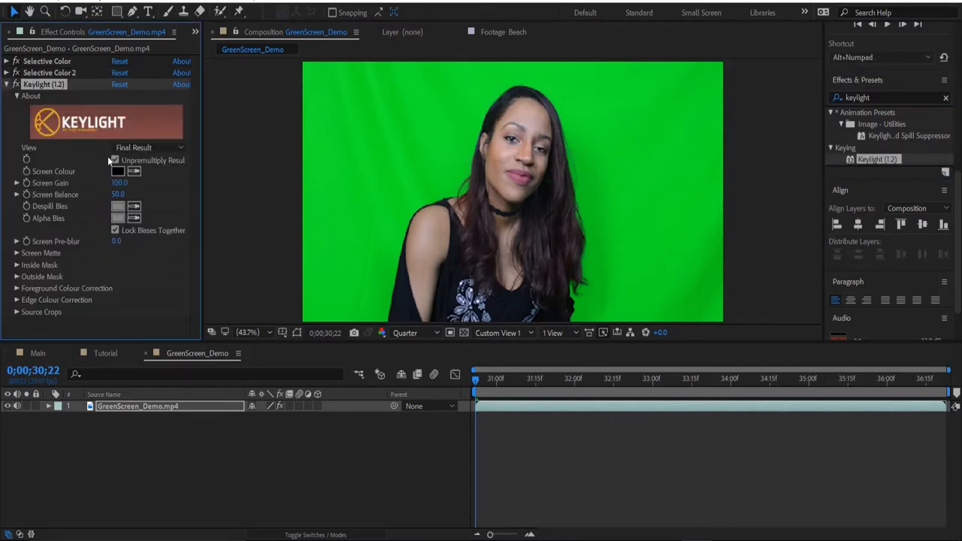
click(115, 159)
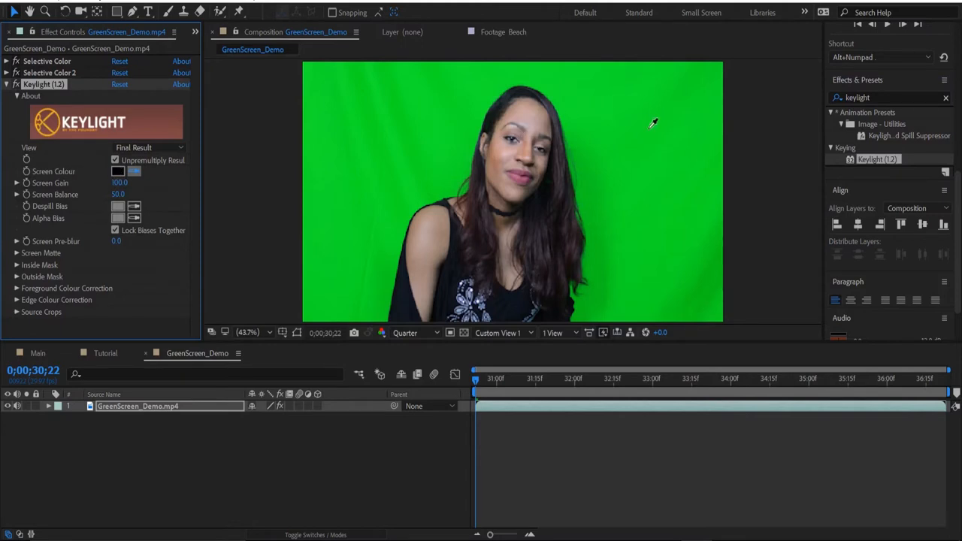
mouse_move(409, 112)
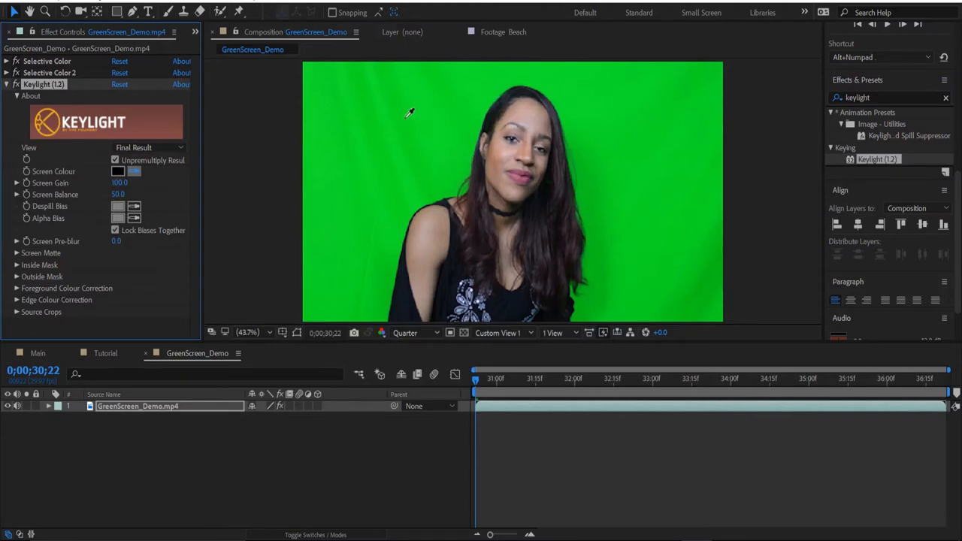
mouse_move(466, 81)
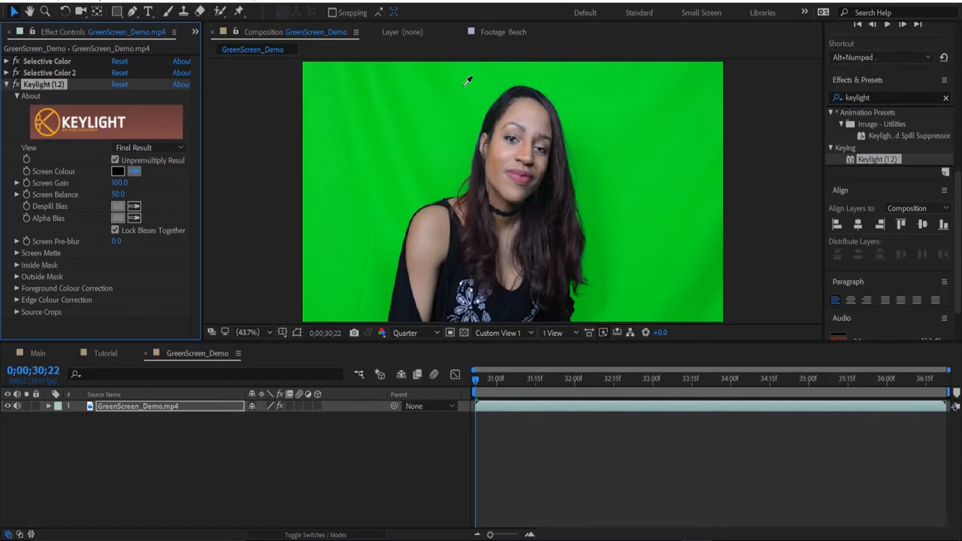
click(466, 81)
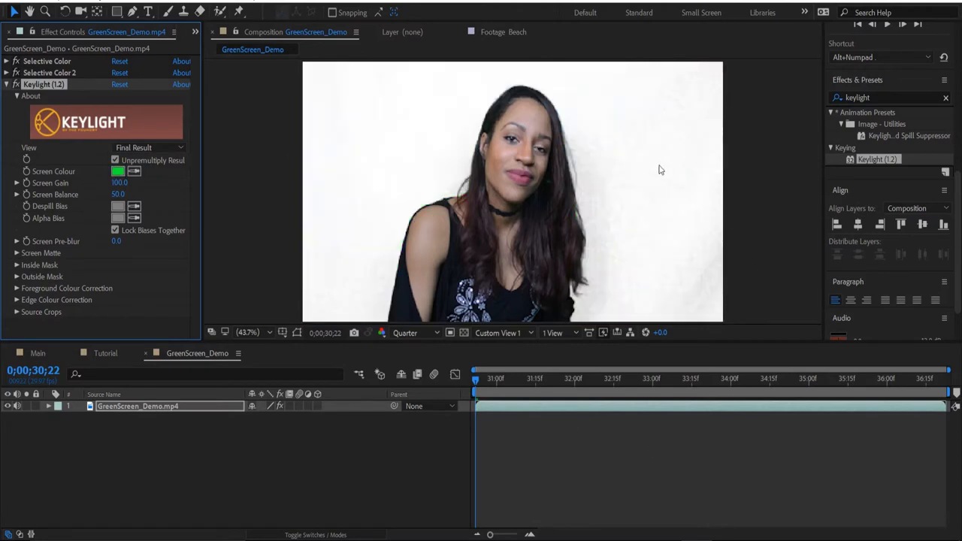
mouse_move(463, 162)
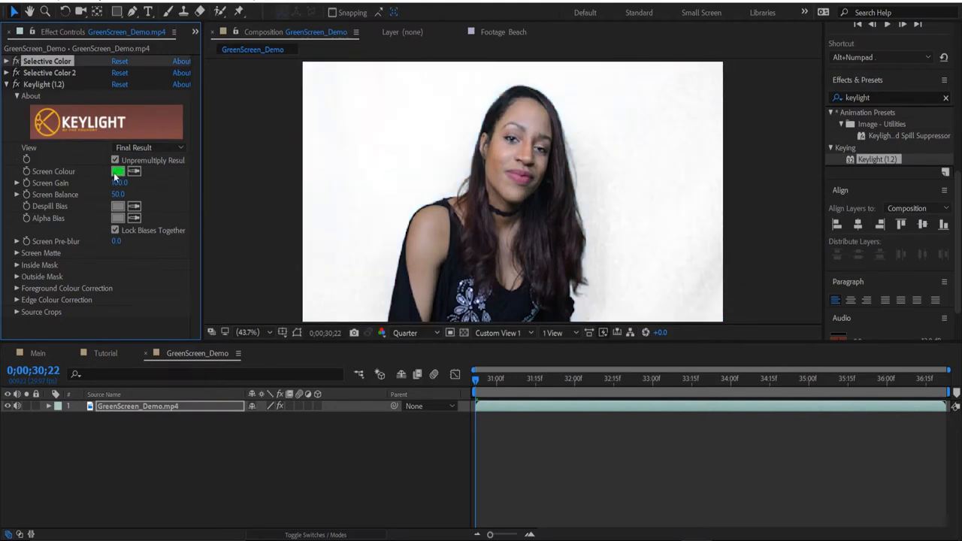
Refine the Keylight screen colour to a green shade that removes more background.
click(117, 171)
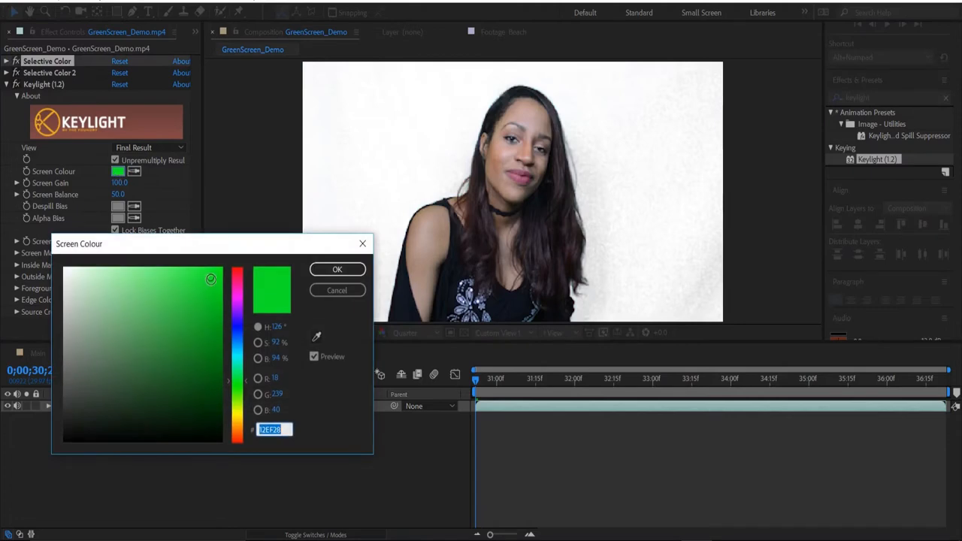
drag(211, 278, 207, 283)
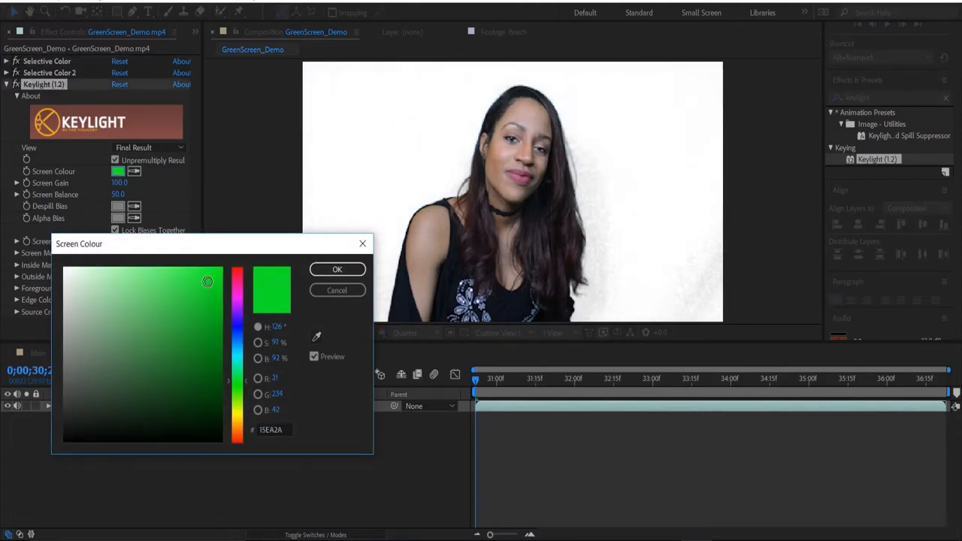
drag(208, 283, 199, 290)
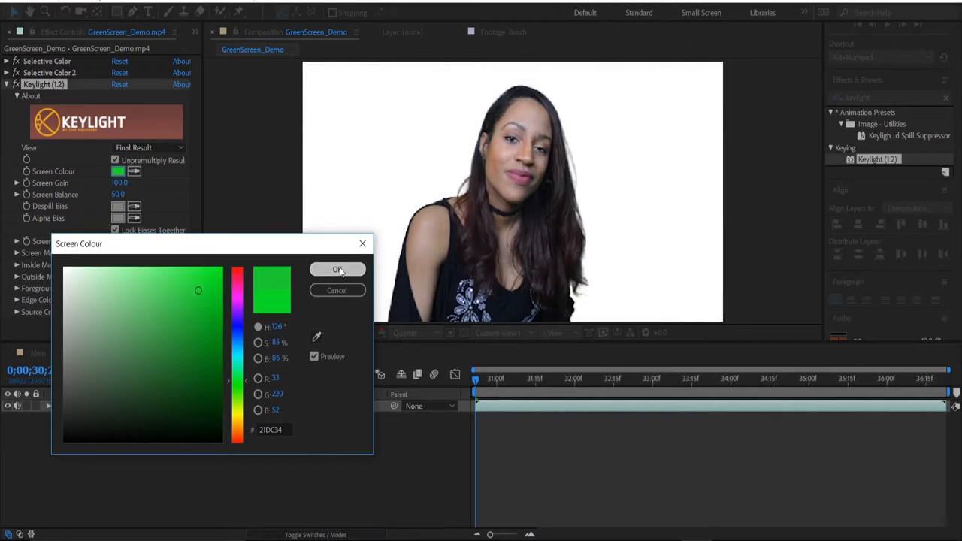
click(337, 271)
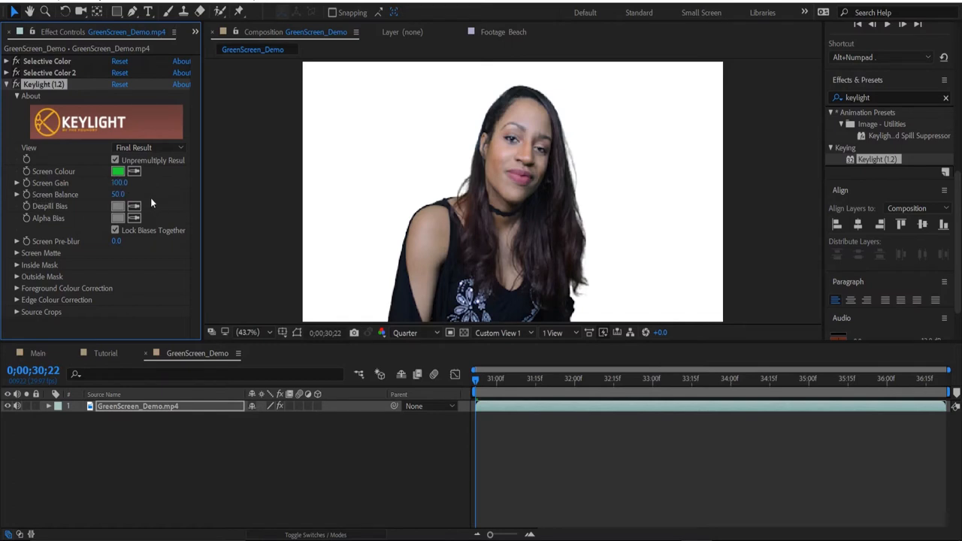
mouse_move(153, 199)
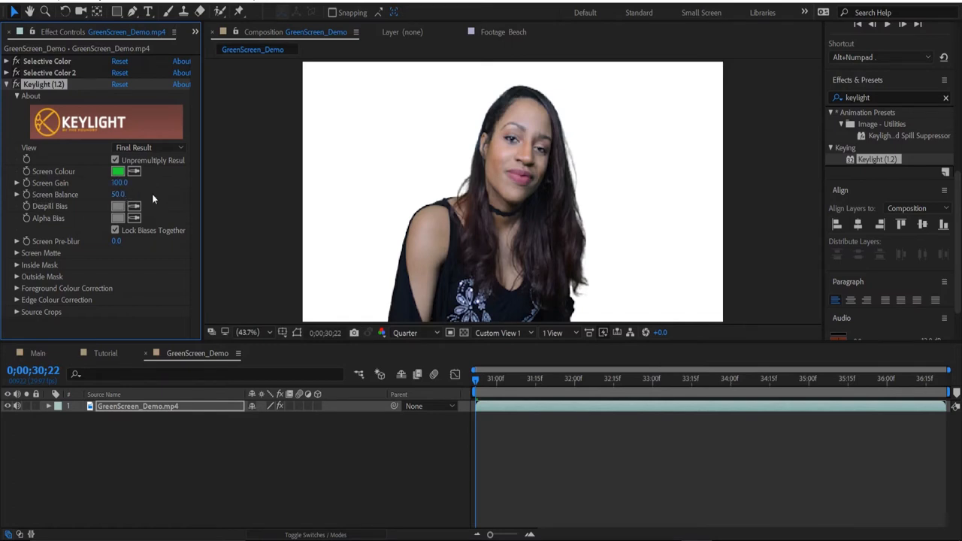
mouse_move(628, 288)
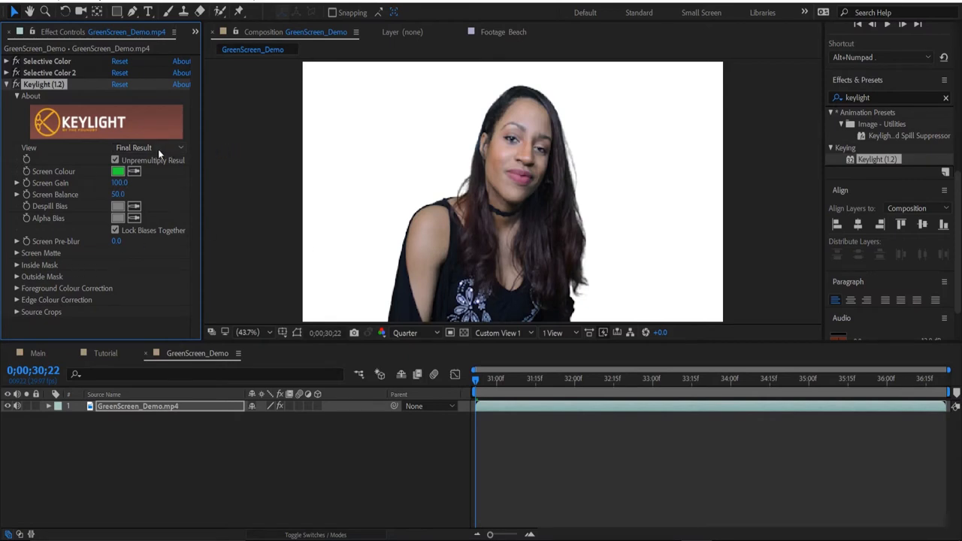
View the Screen Matte, lower Clip White to 82.0, then switch to the Tutorial composition.
click(147, 148)
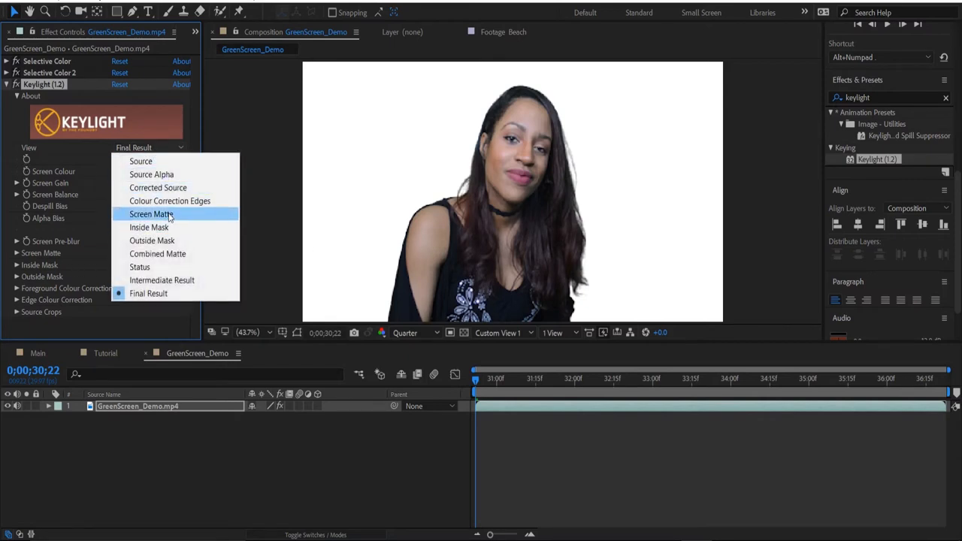
click(150, 214)
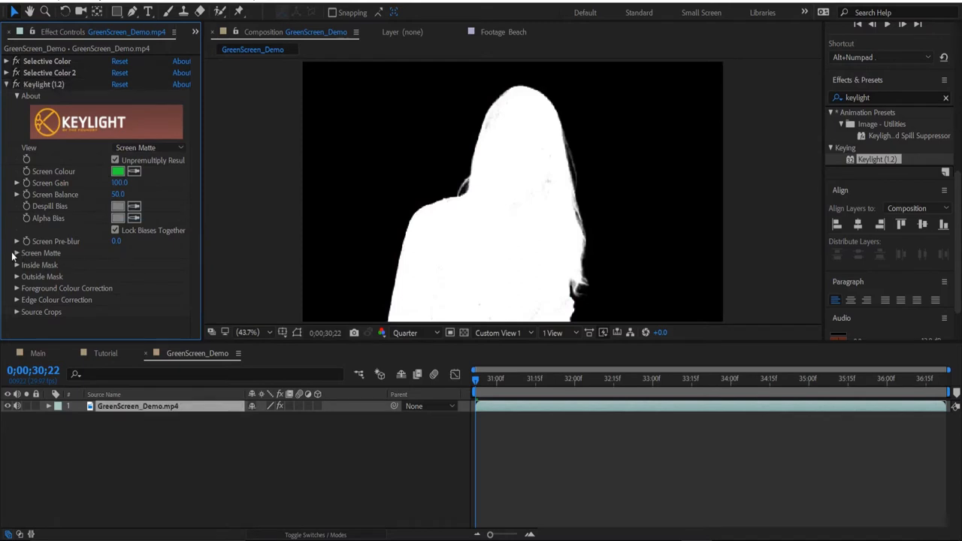
click(17, 253)
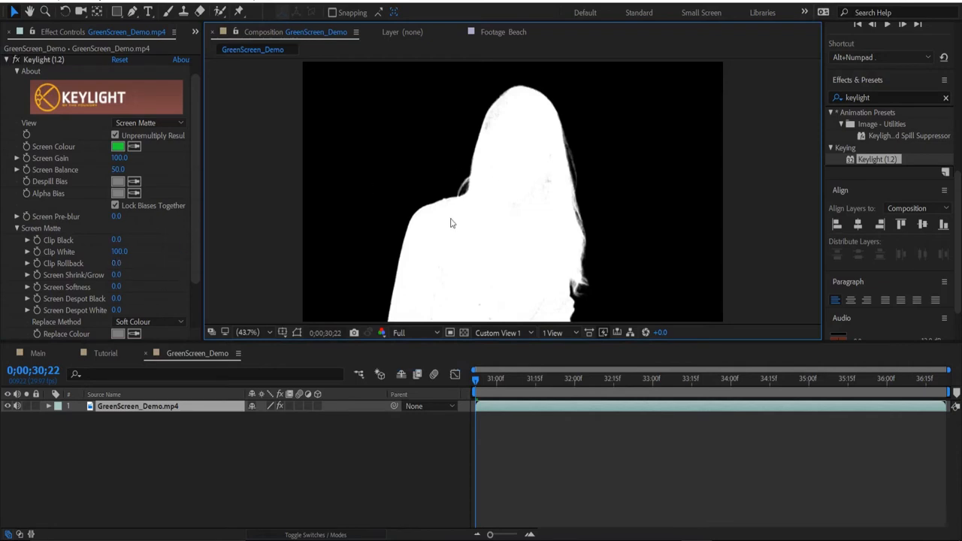
mouse_move(496, 145)
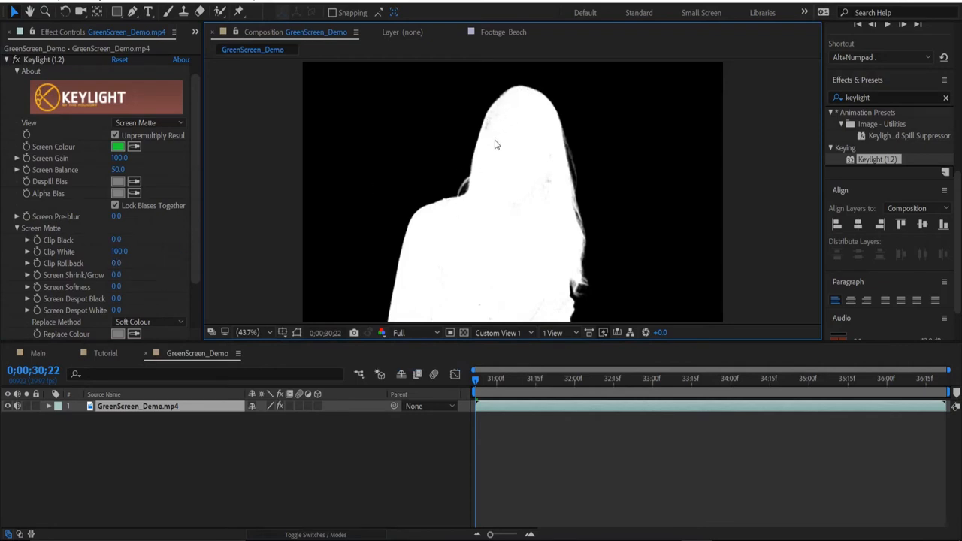
mouse_move(564, 237)
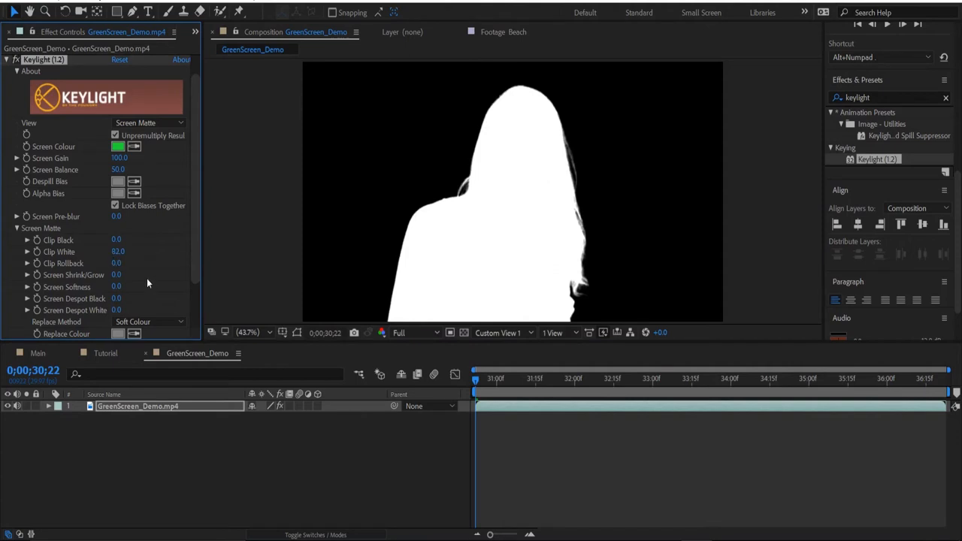
mouse_move(153, 118)
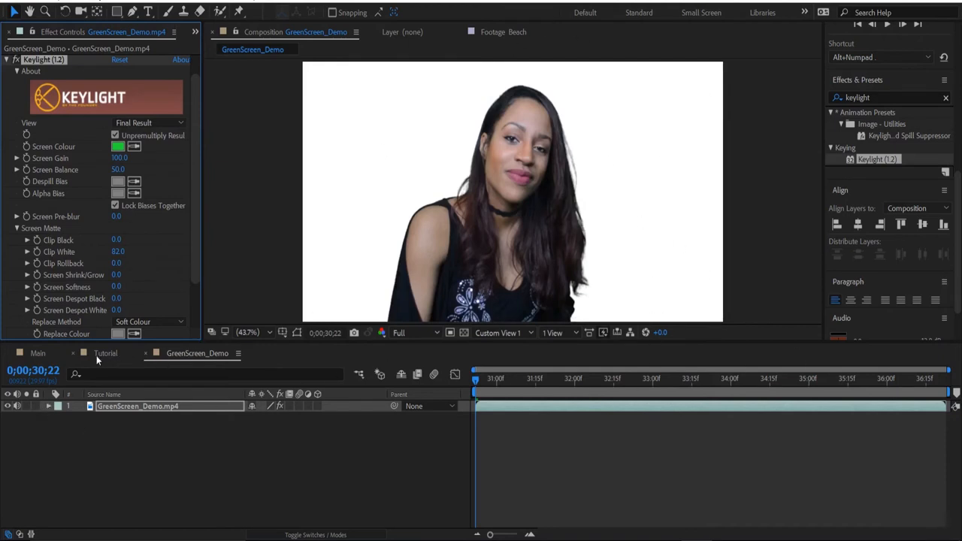
click(106, 353)
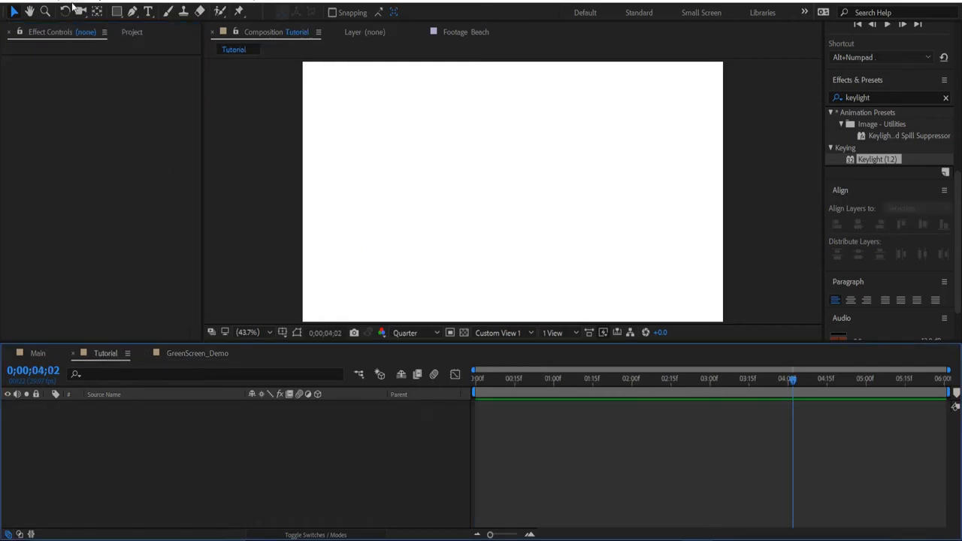
Add the keyed GreenScreen_Demo comp from the Footage folder as a layer in Tutorial.
click(132, 32)
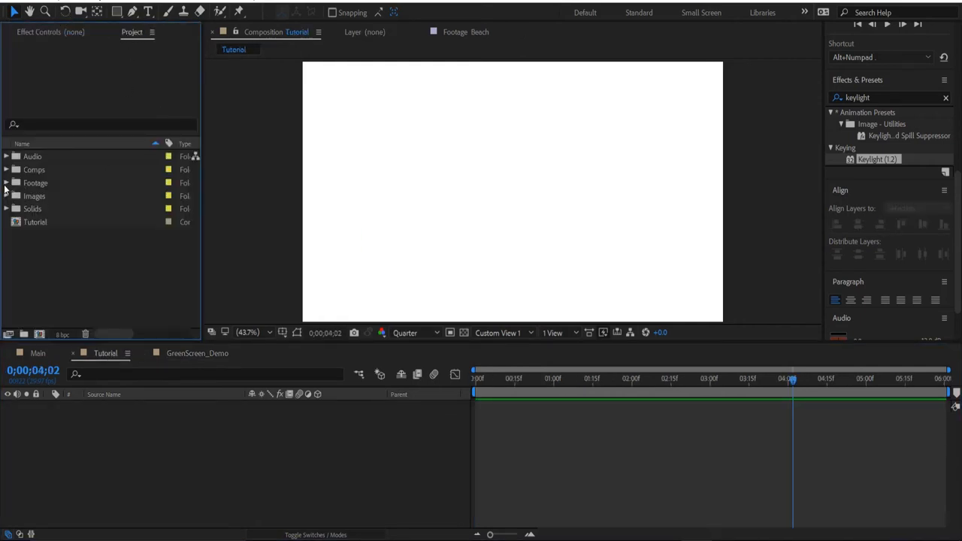
click(6, 183)
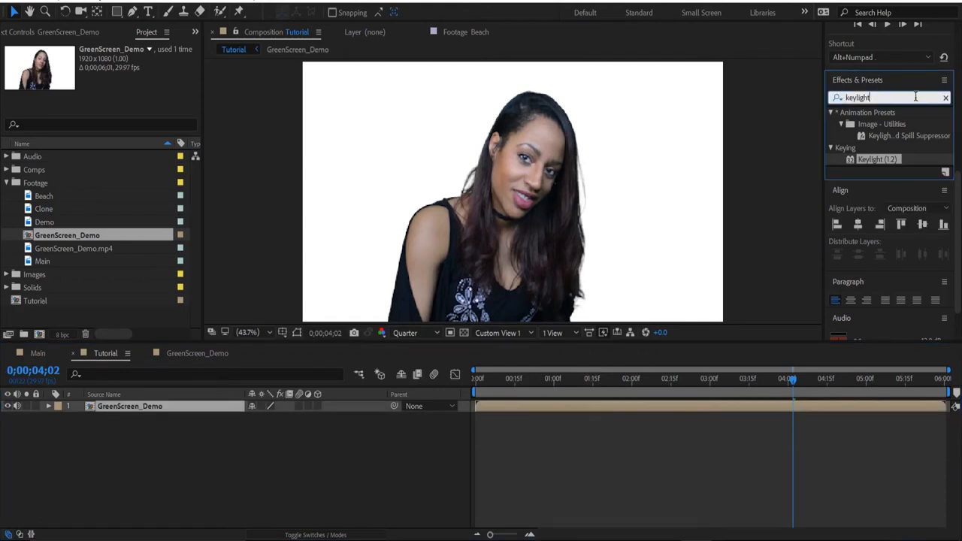
Apply a Curves effect to the layer and raise the RGB curve slightly.
text(curve)
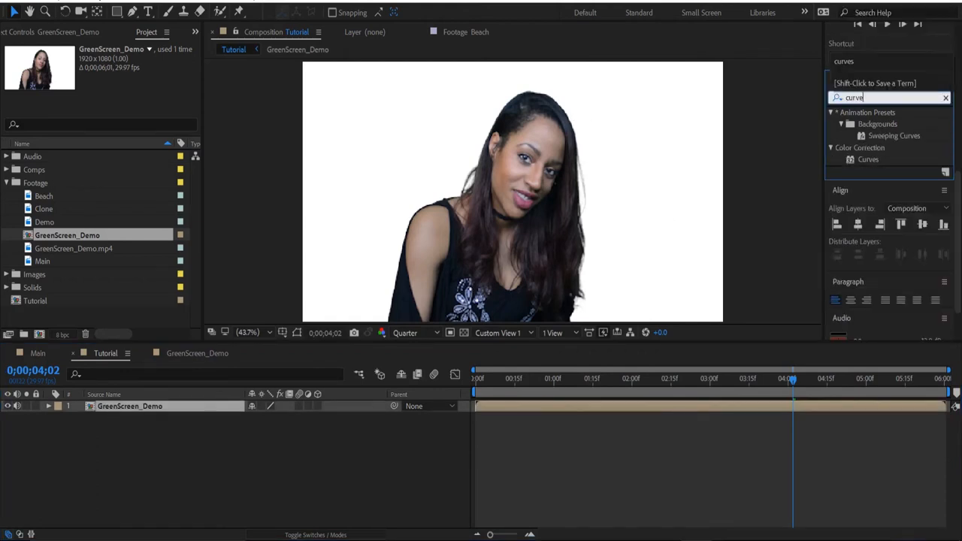
text(s)
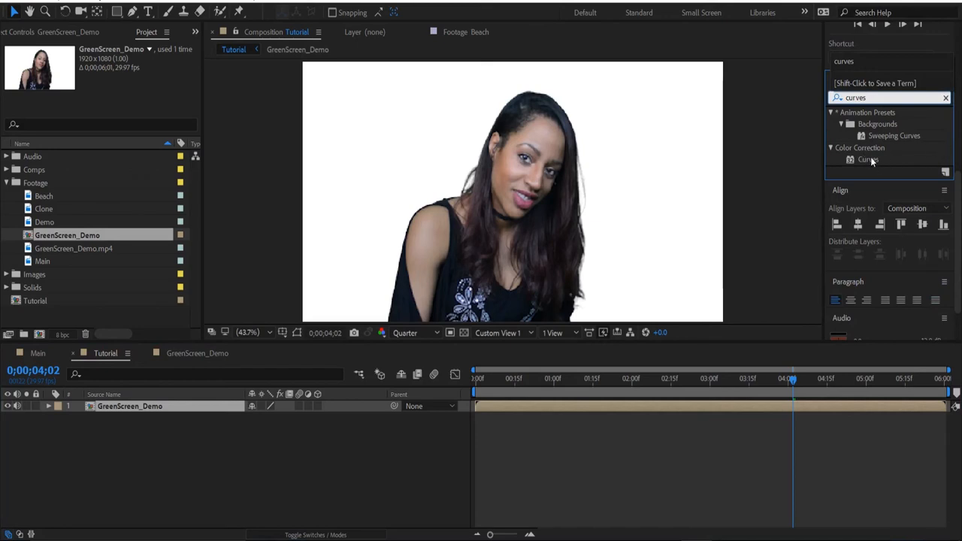
double_click(869, 160)
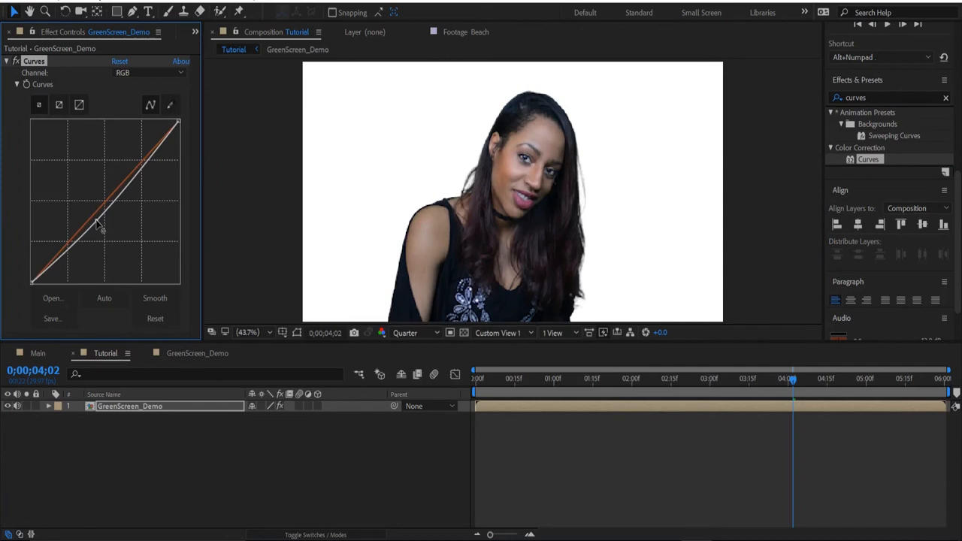
drag(102, 226, 105, 218)
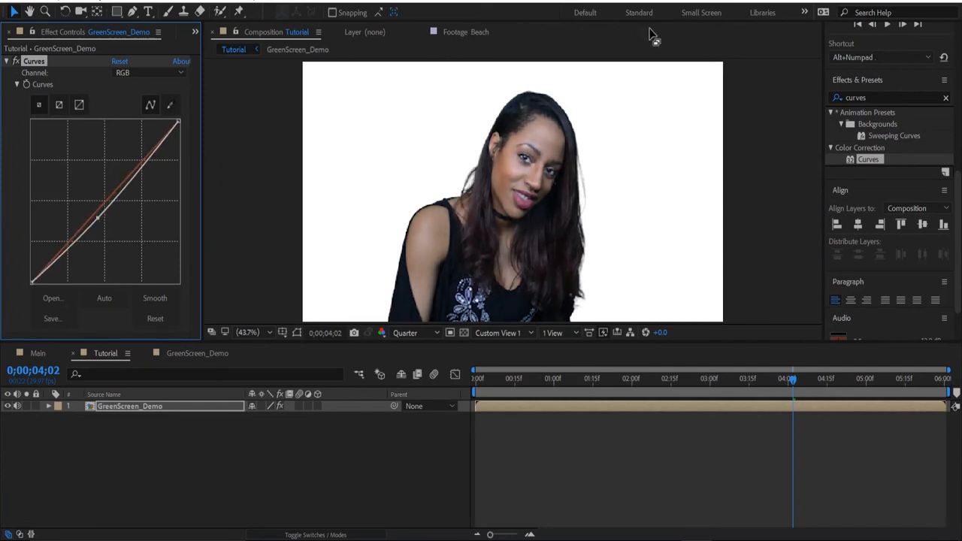
click(415, 334)
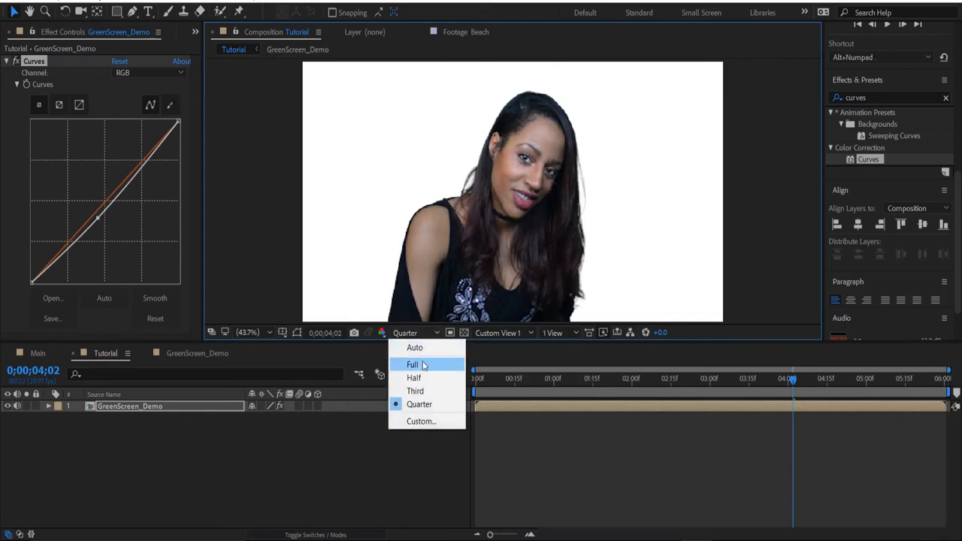
click(412, 366)
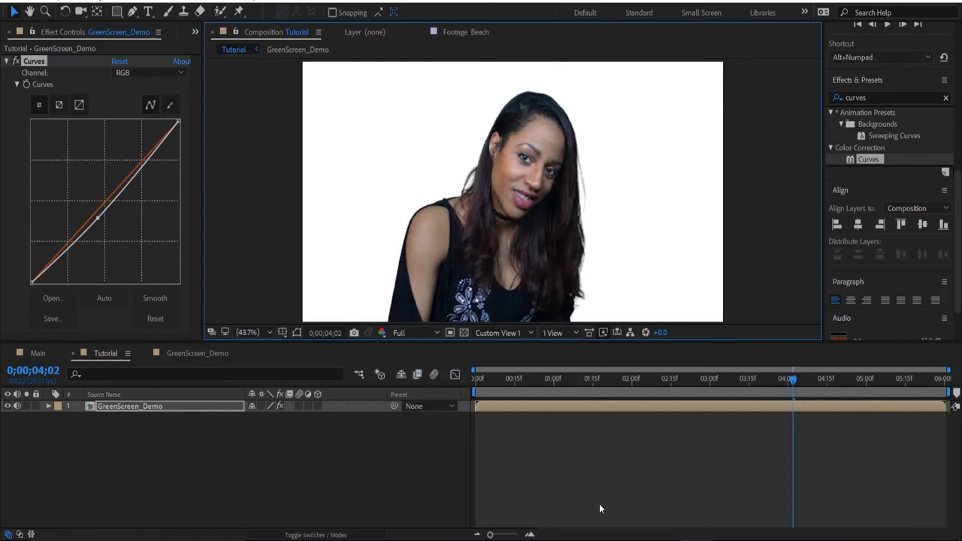
click(398, 332)
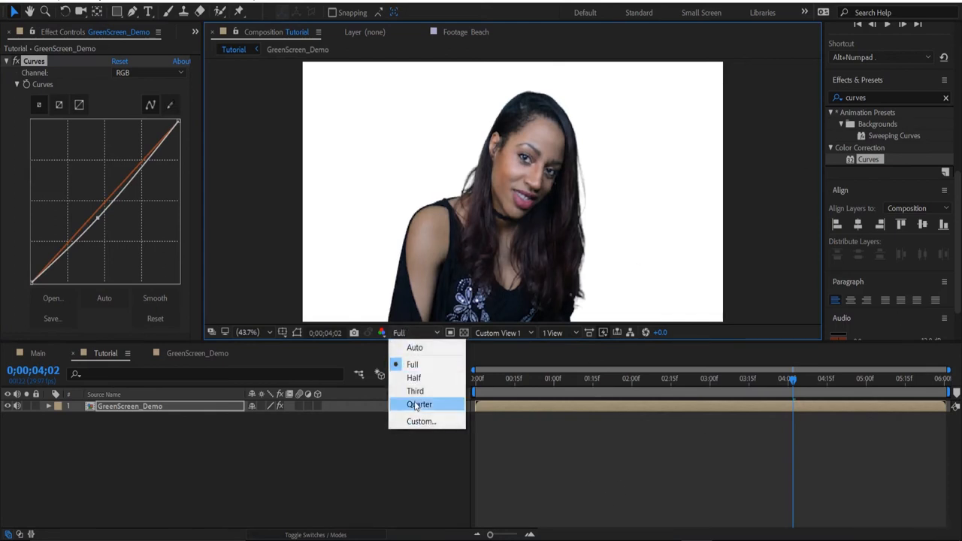
click(419, 405)
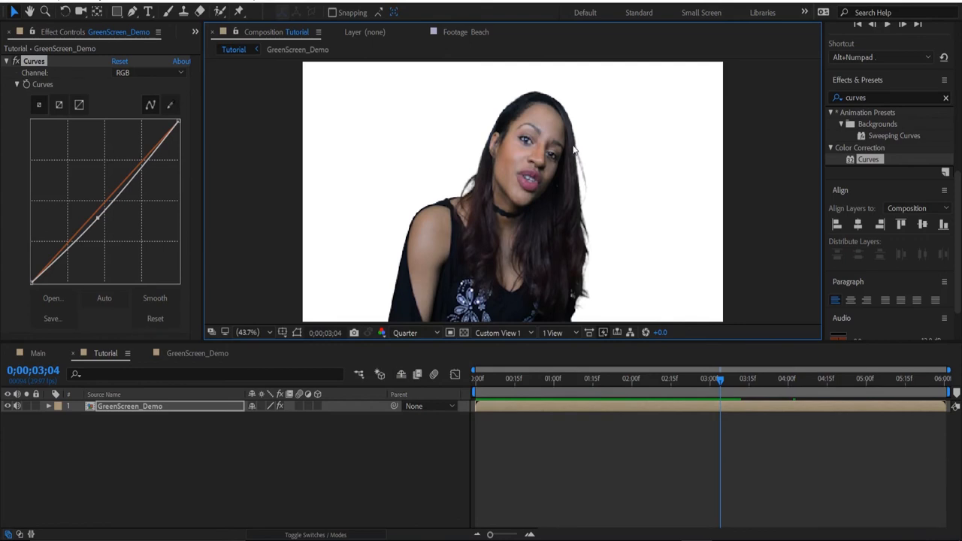
mouse_move(435, 334)
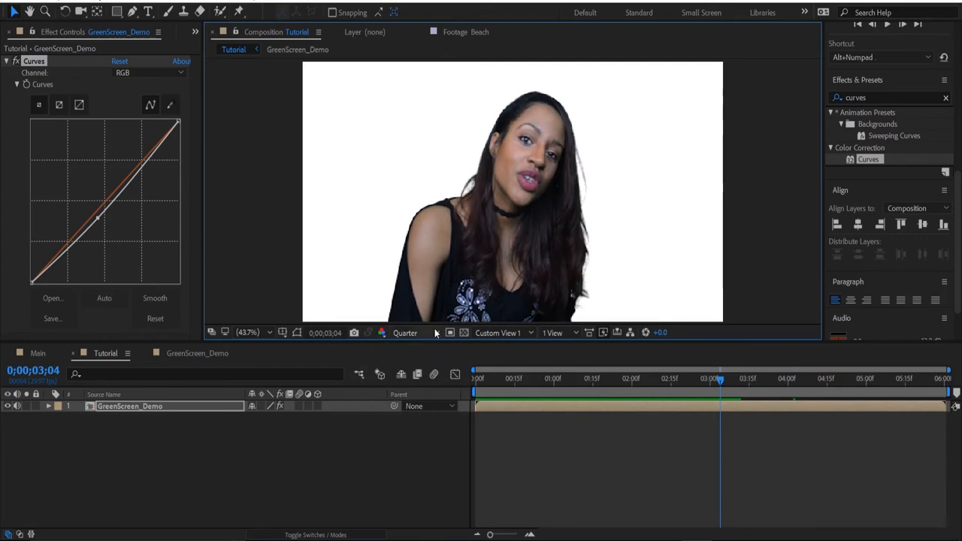
click(406, 333)
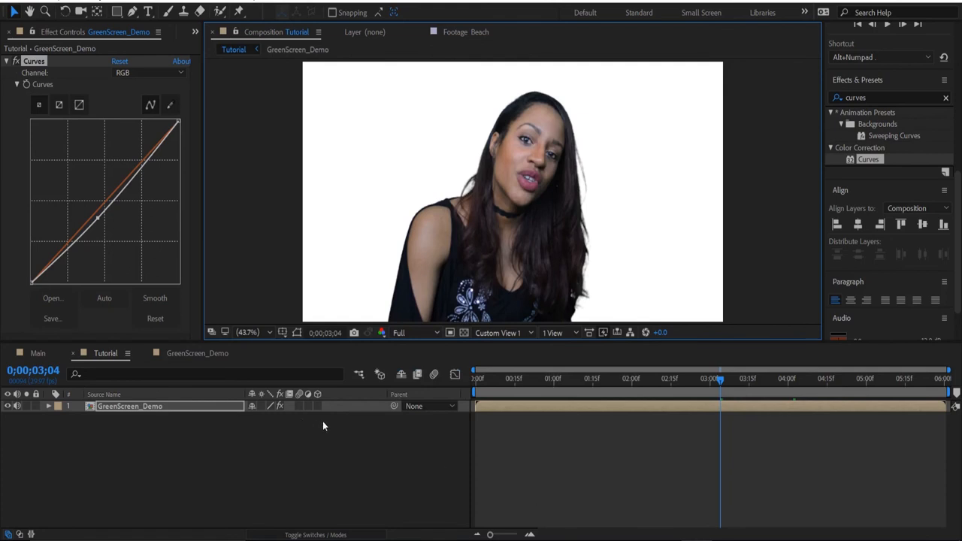
click(195, 32)
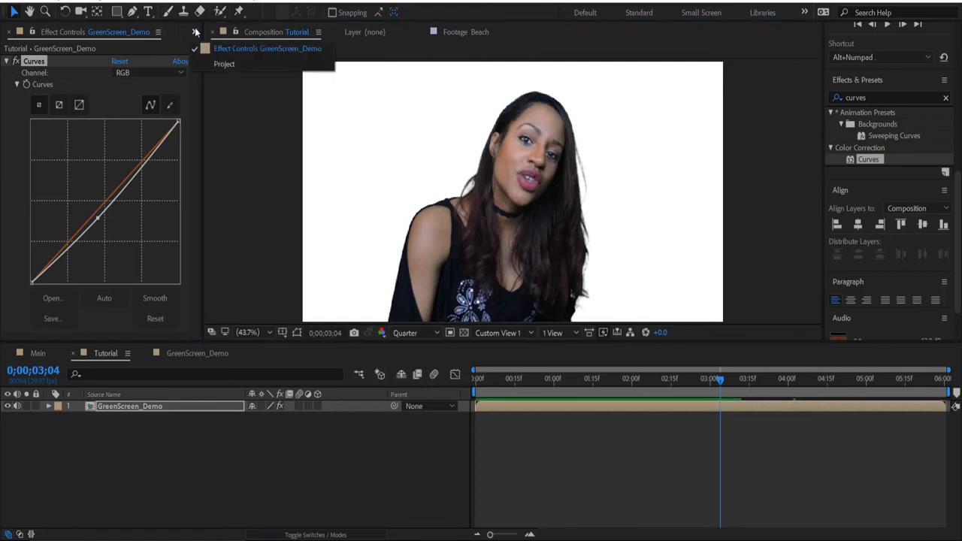
Place the Beach footage beneath the keyed woman in Tutorial, keeping Quarter resolution.
click(224, 63)
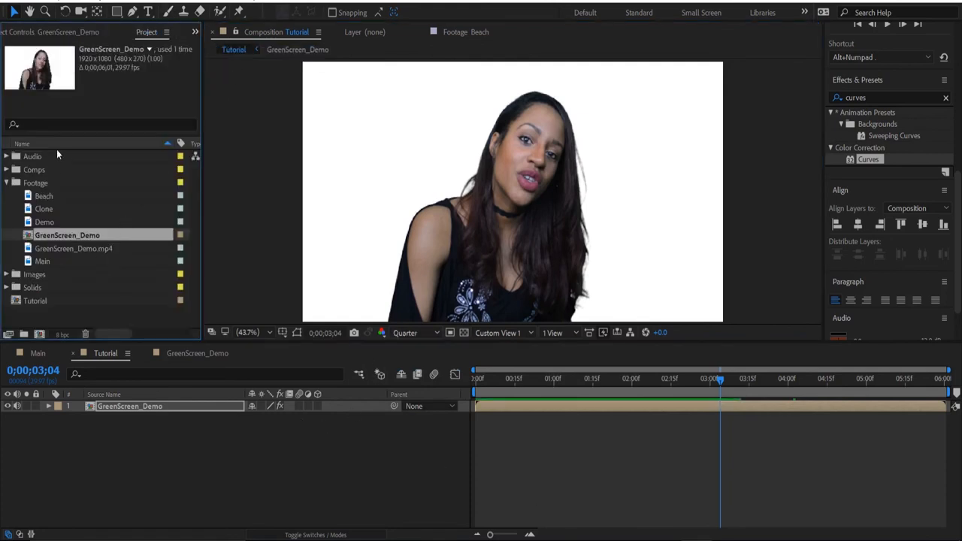
click(43, 196)
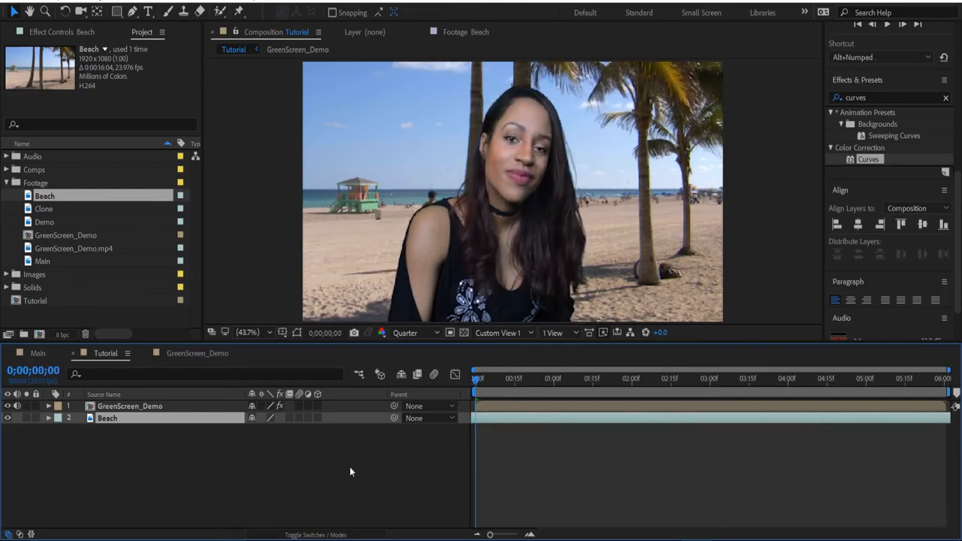
click(415, 334)
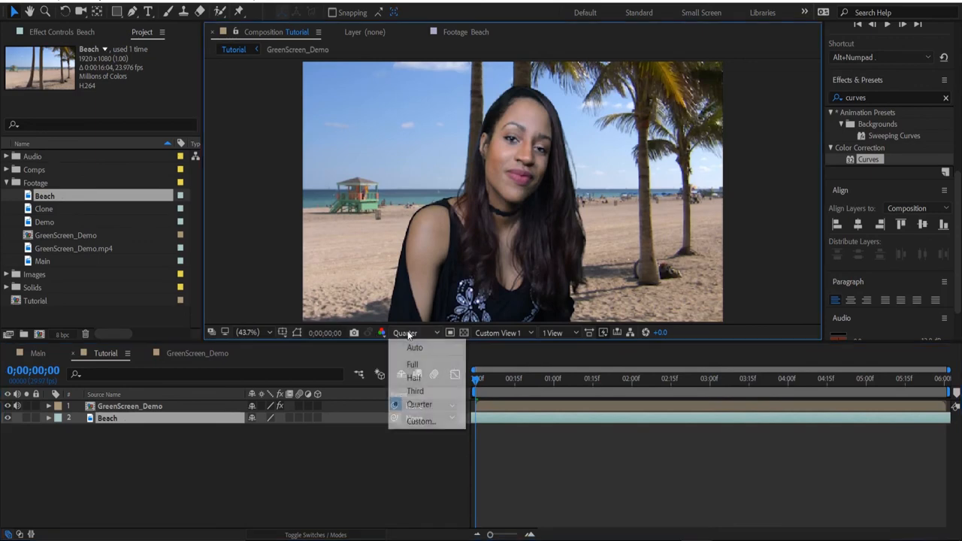
click(419, 404)
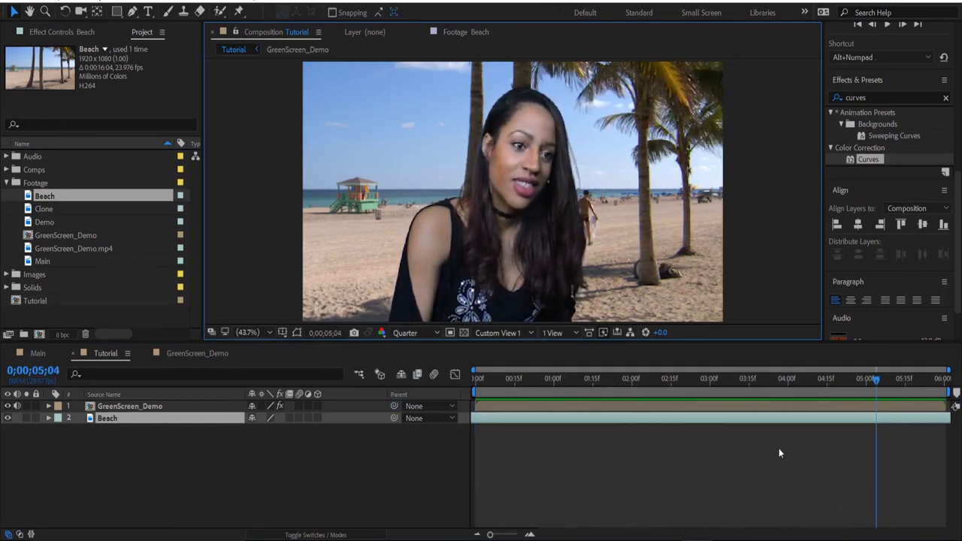
drag(875, 378, 776, 379)
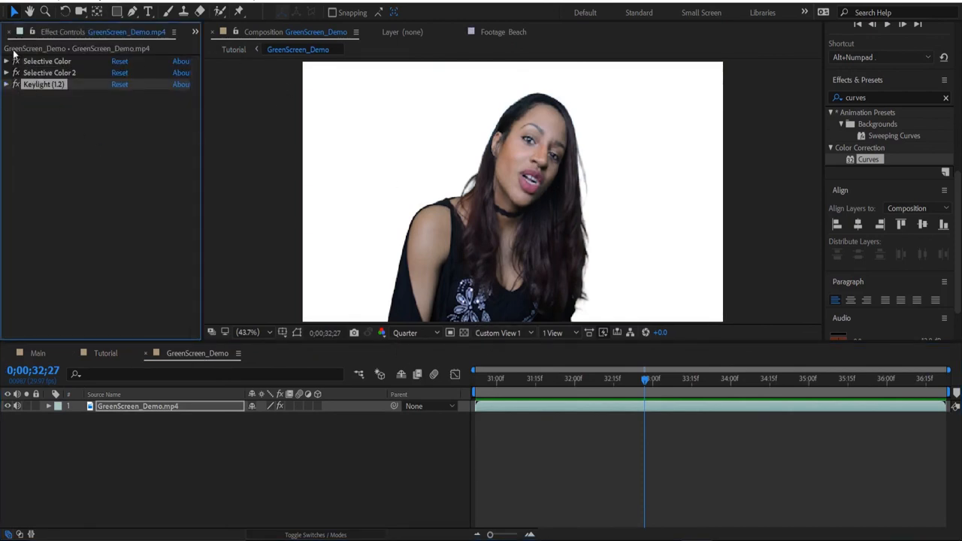
Expand the Keylight properties on GreenScreen_Demo.mp4, showing Clip White 82.0.
click(50, 72)
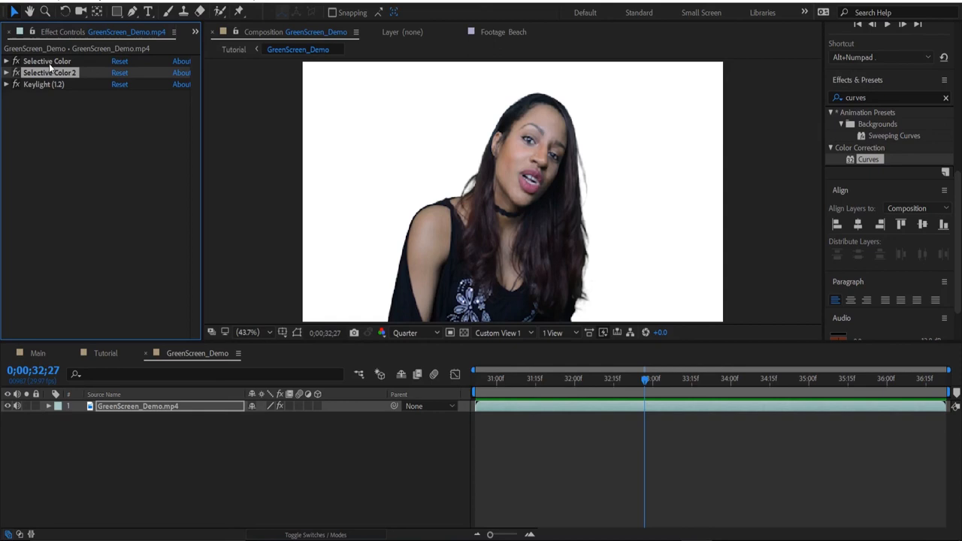
click(16, 84)
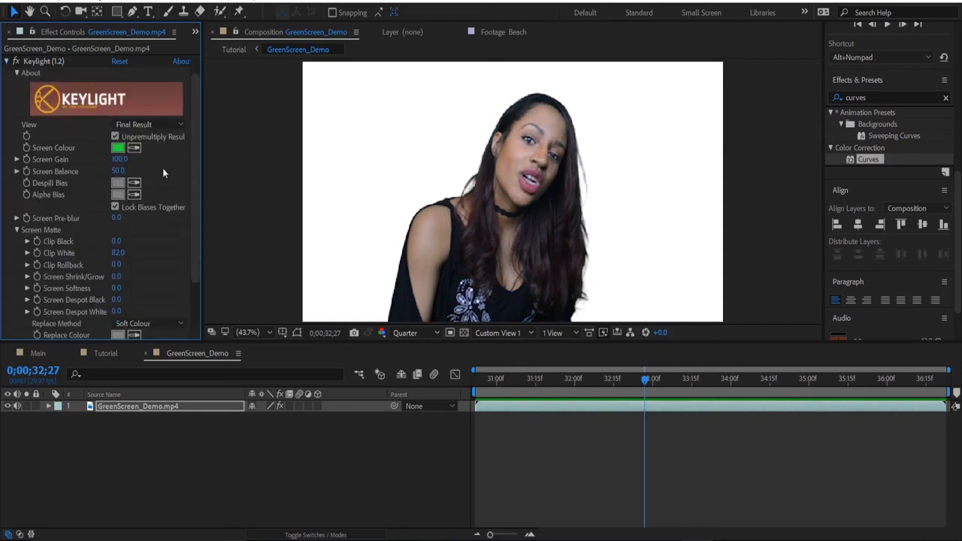
mouse_move(147, 173)
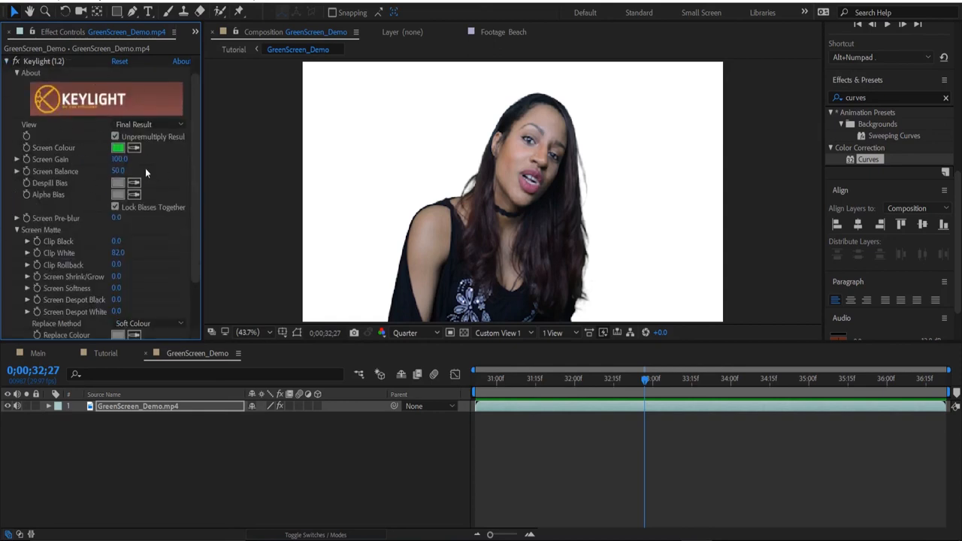